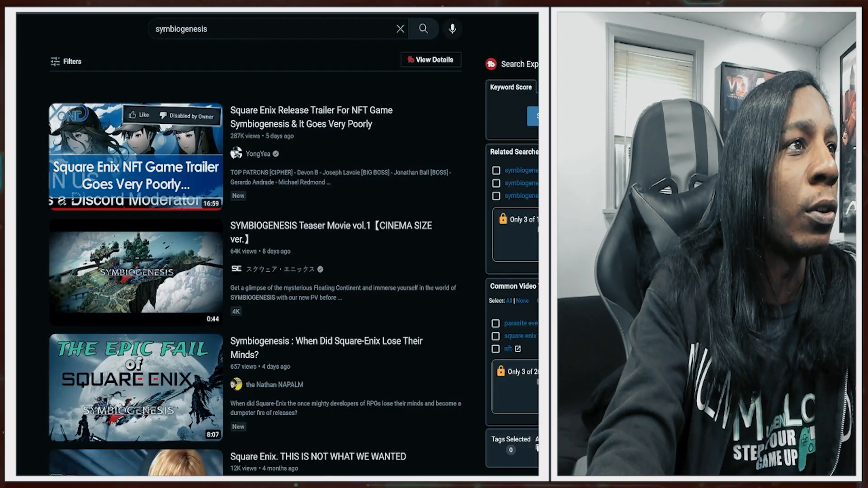
- Watch the SYMBIOGENESIS Teaser Movie vol.1 result in full screen
click(135, 157)
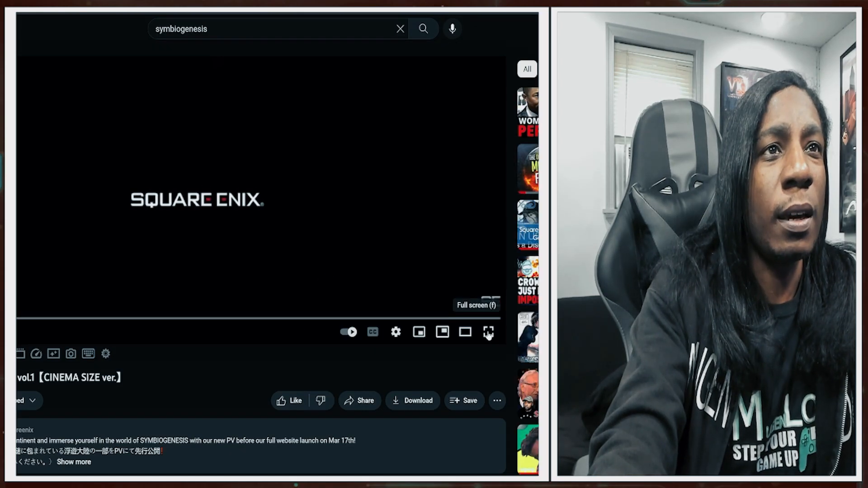
click(488, 332)
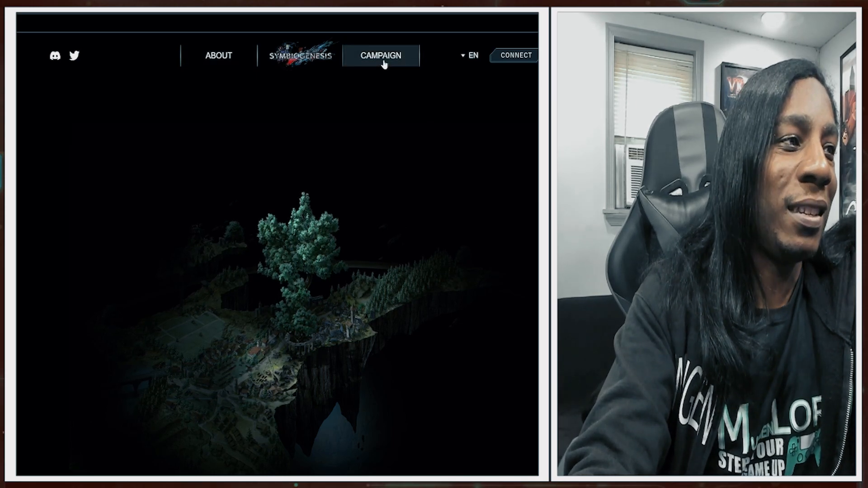
- Go to the CAMPAIGN page from the site's top navigation
click(381, 55)
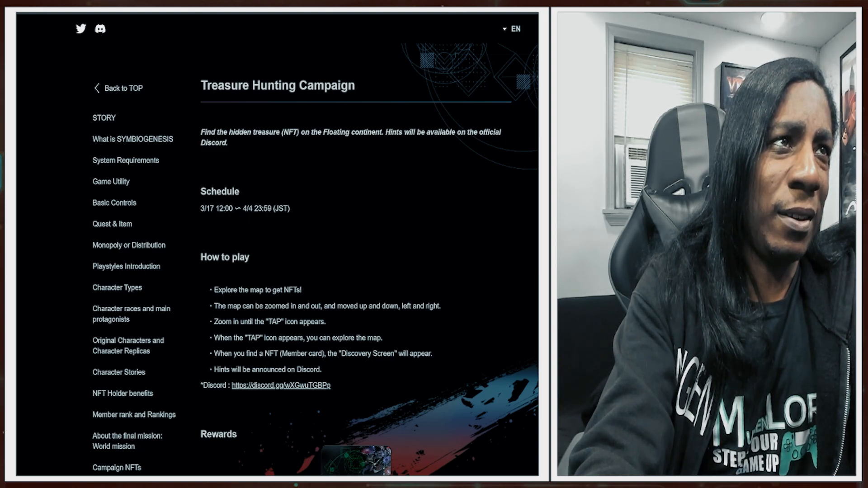
scroll(down, 3)
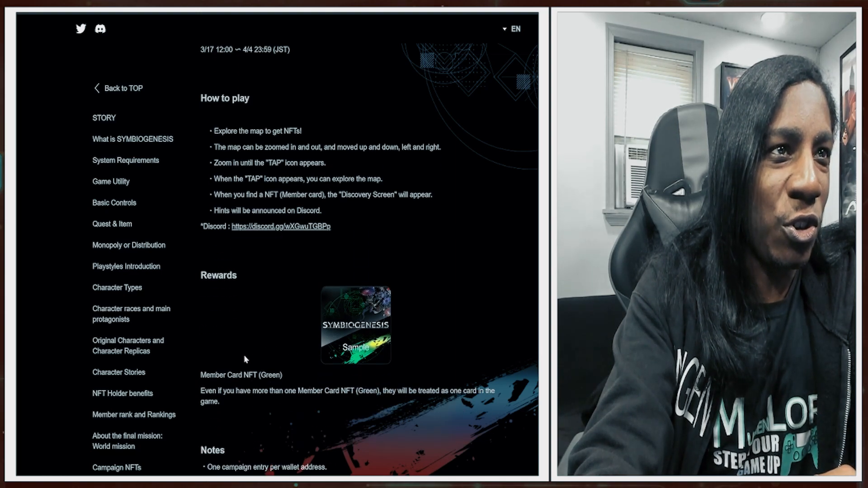
scroll(down, 3)
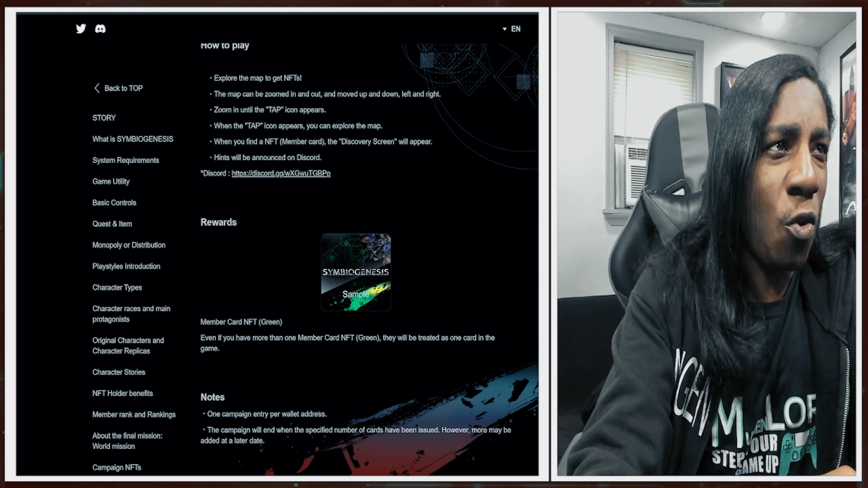
mouse_move(226, 350)
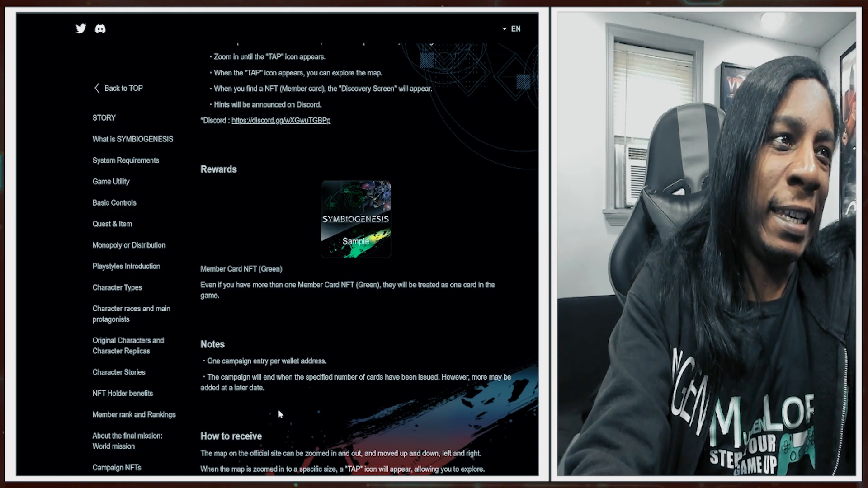
scroll(down, 3)
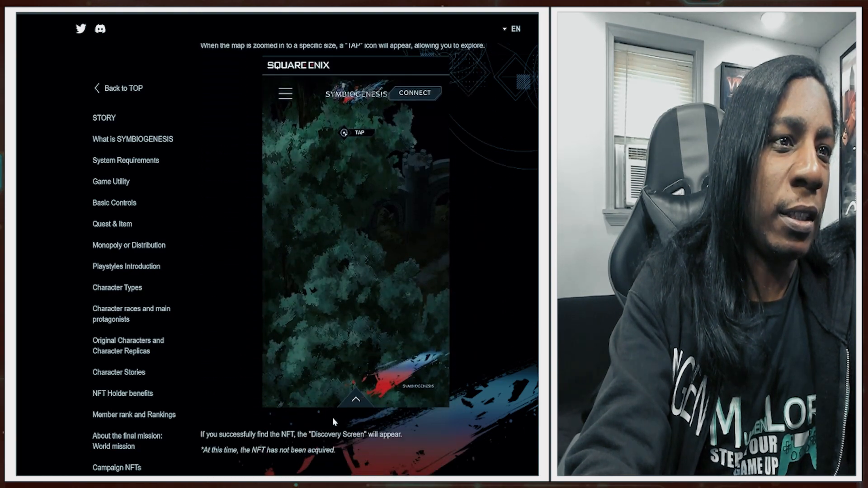
scroll(down, 3)
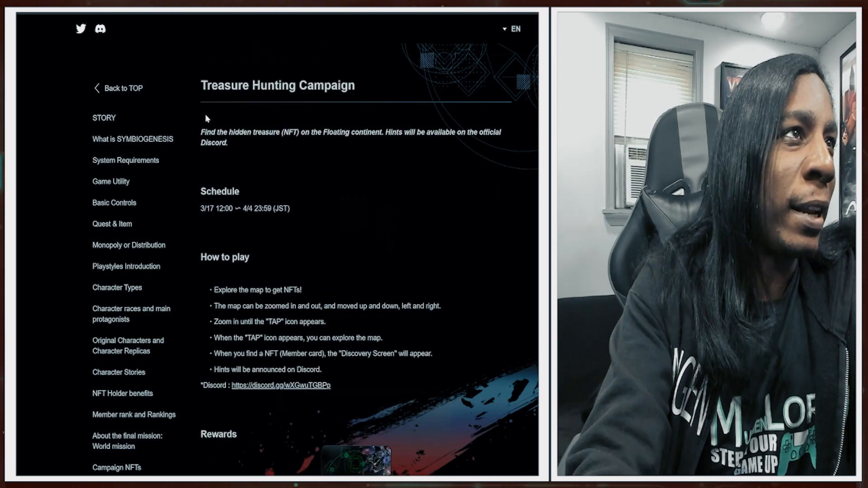
click(133, 139)
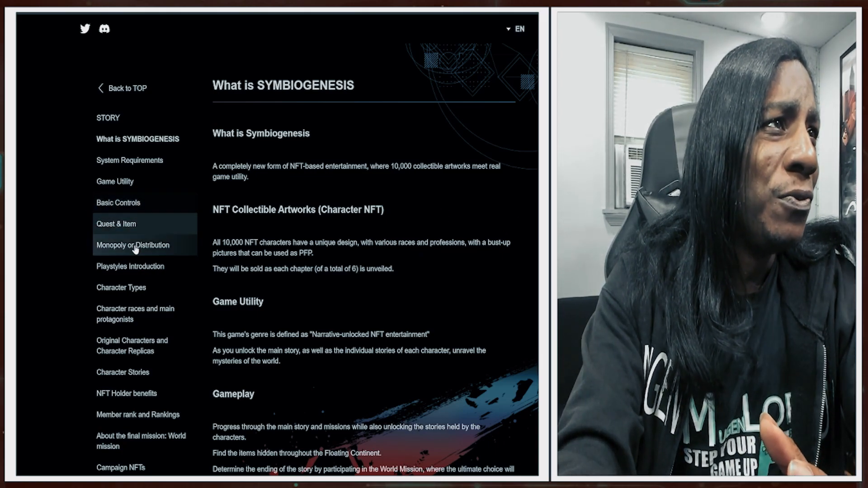
mouse_move(121, 287)
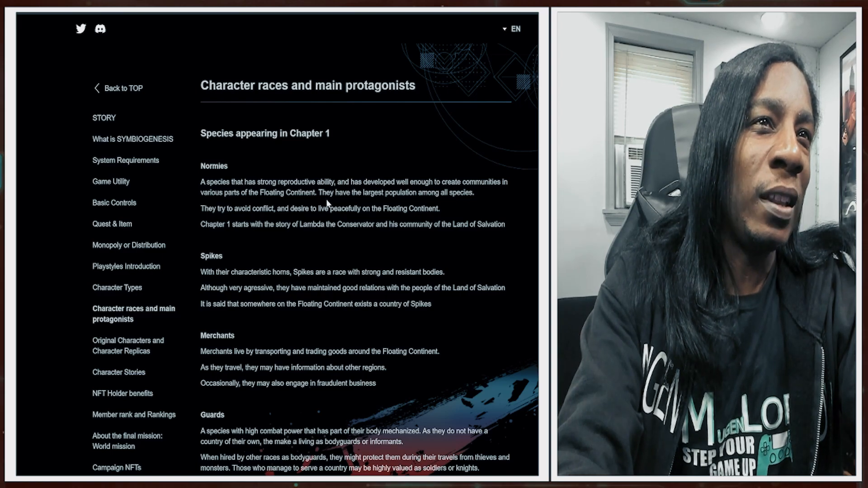
- Scroll down to the Normies, Spikes, Merchants and Guards race descriptions
scroll(down, 3)
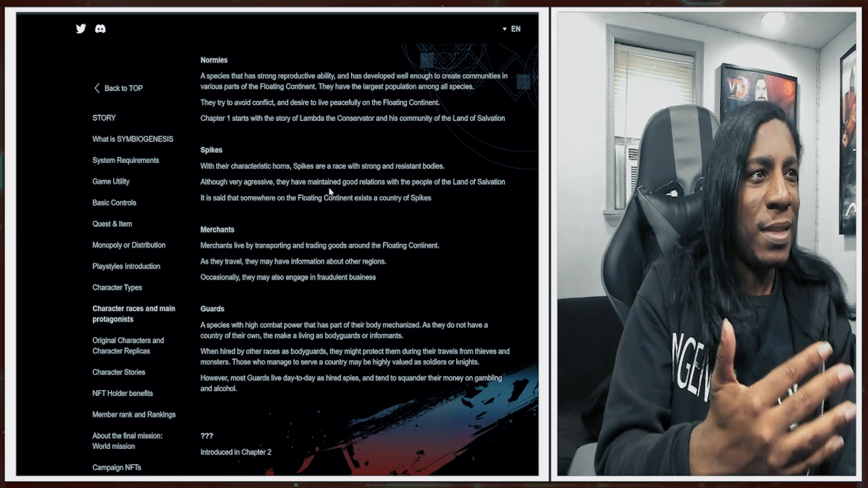
mouse_move(128, 345)
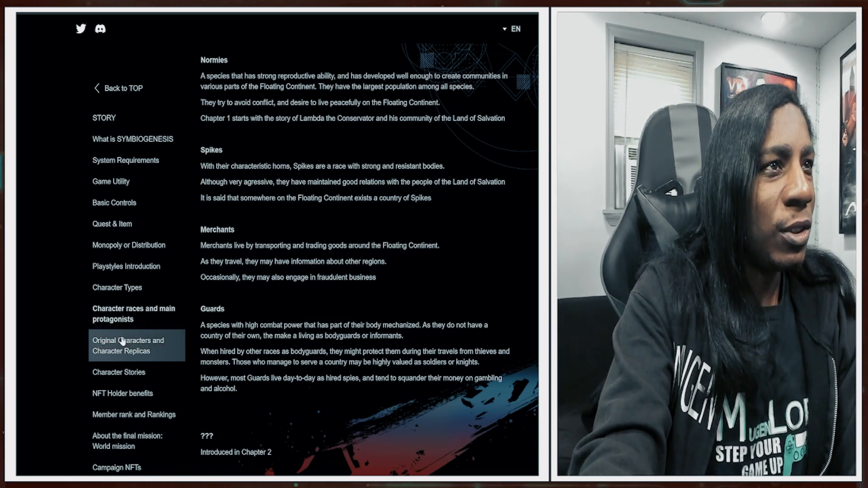
- Open 'Original Characters and Character Replicas' and read through the Nightmare replica example
click(127, 346)
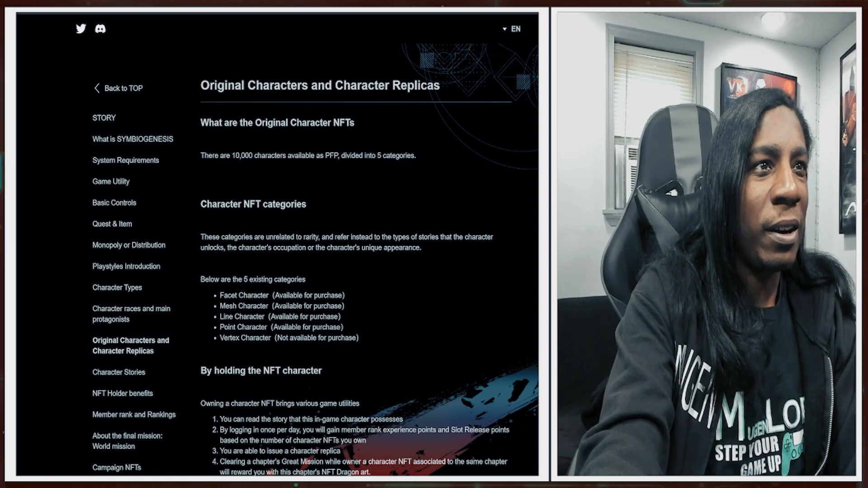
scroll(down, 3)
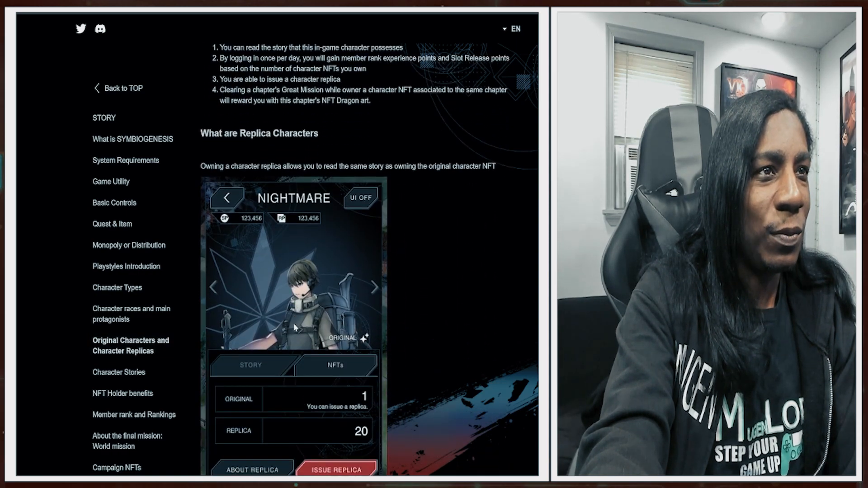
scroll(down, 3)
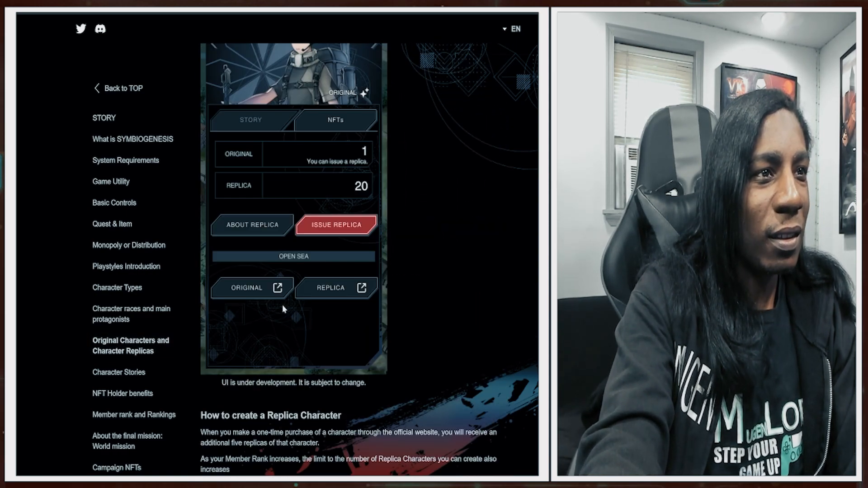
scroll(down, 3)
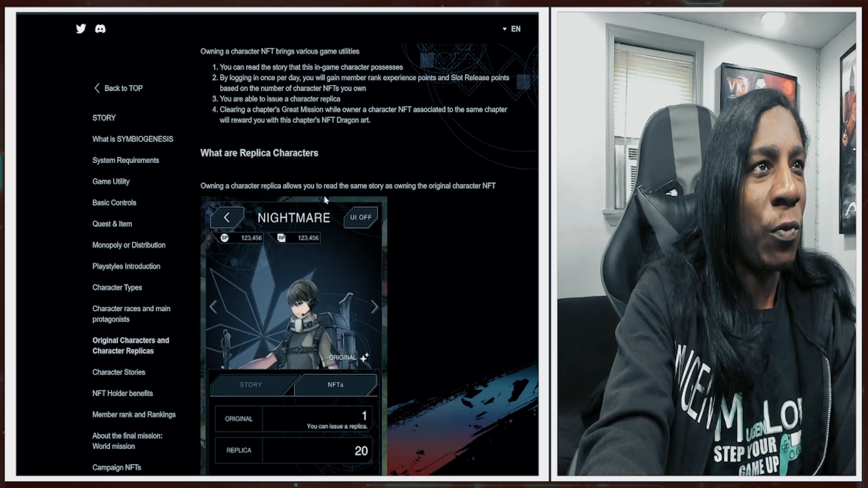
mouse_move(398, 204)
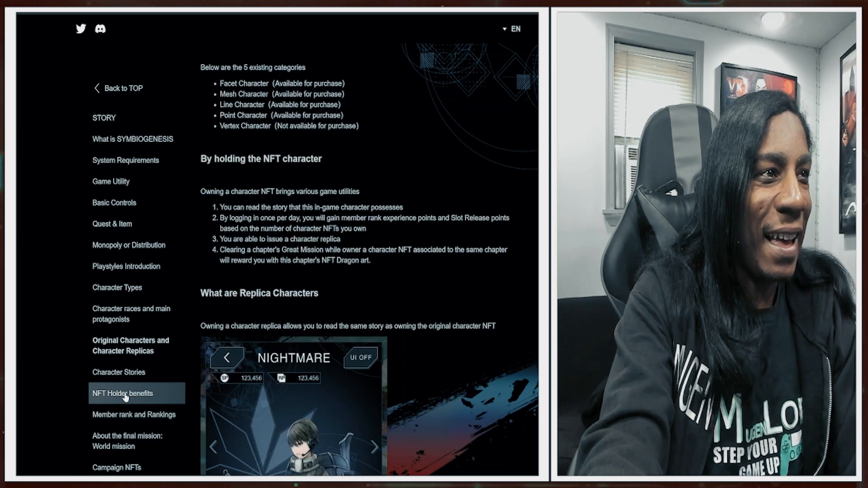
- Open the 'NFT Holder benefits' section from the sidebar
click(123, 393)
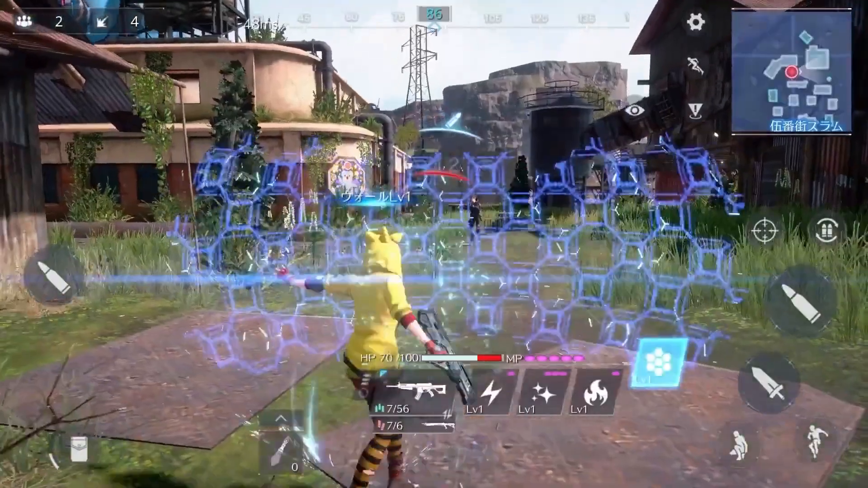
- Play the slum-battle gameplay video
click(658, 364)
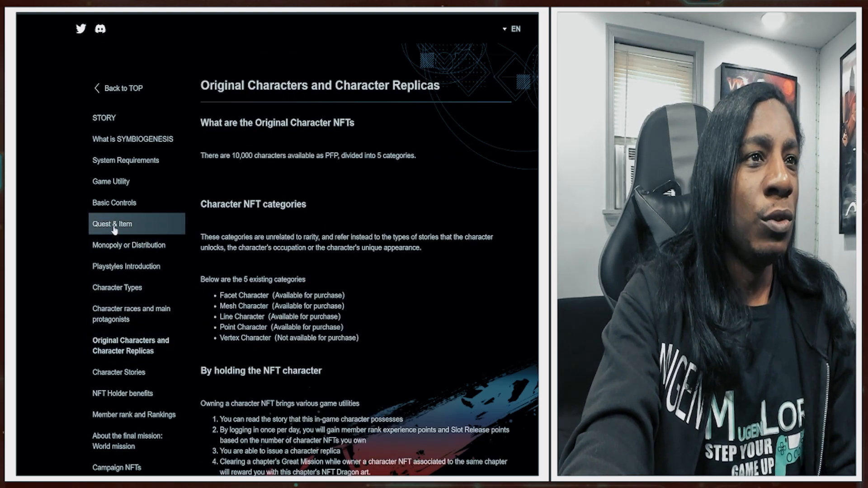
- Open 'Campaign NFTs', scroll to the wallet connection steps, then 'Member rank and Rankings'
click(113, 224)
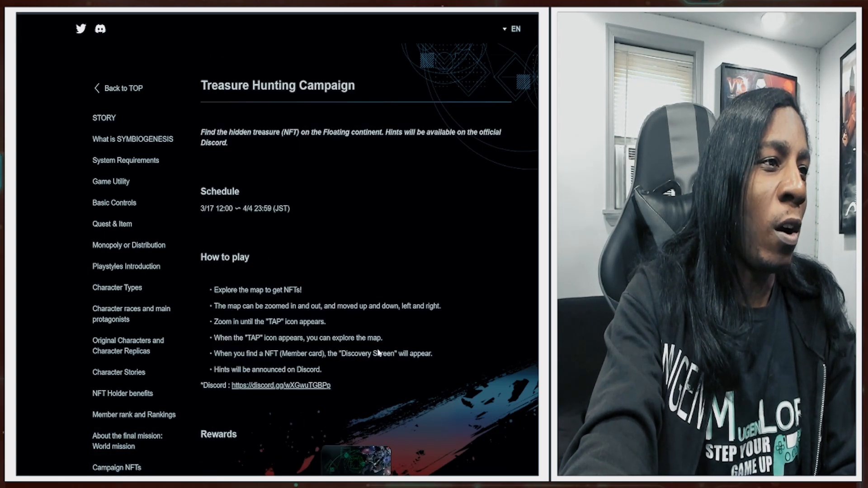
scroll(down, 3)
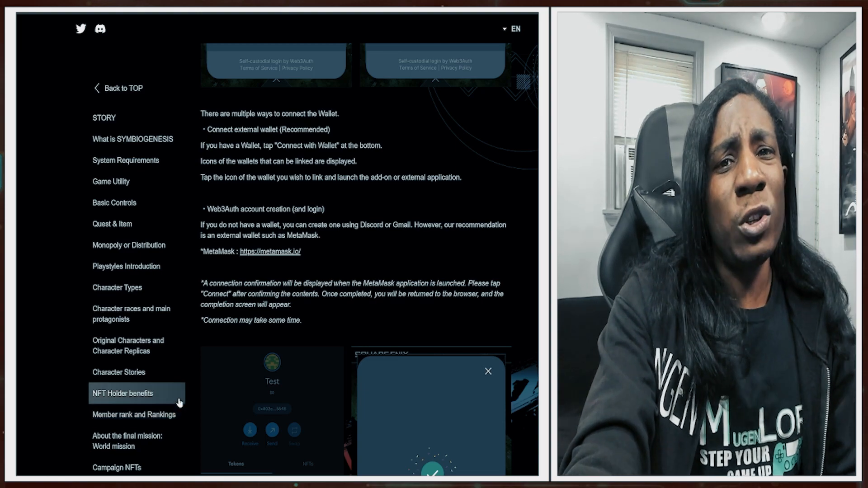
click(134, 414)
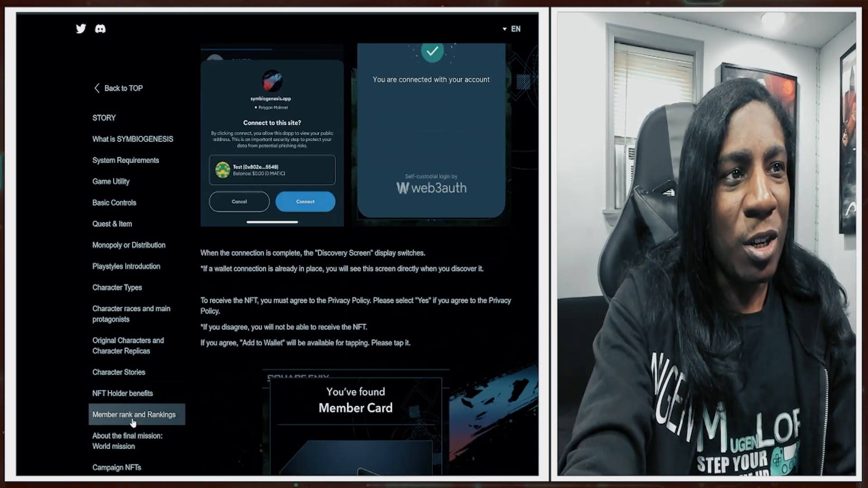